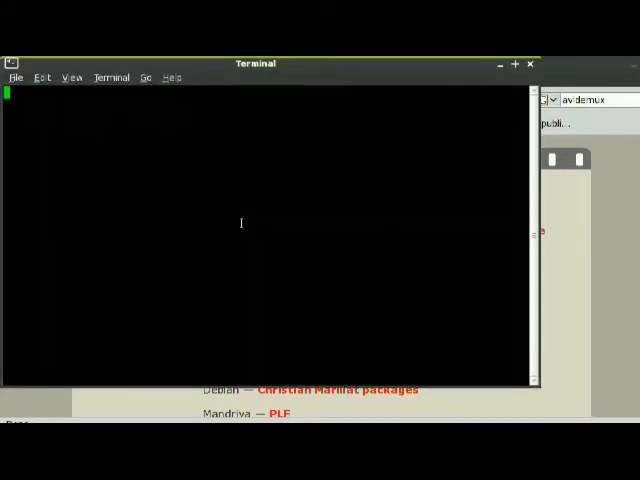
Step: Enter the command sudo apt-get install avidemux in Terminal
{"action": "key", "text": "Return"}
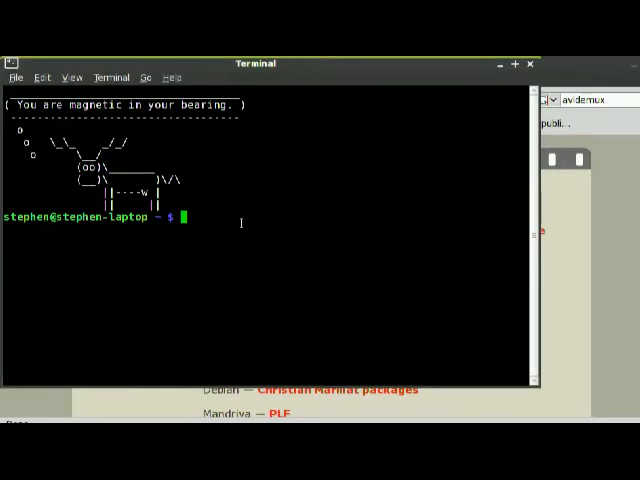
{"action": "type", "text": "sudo apt"}
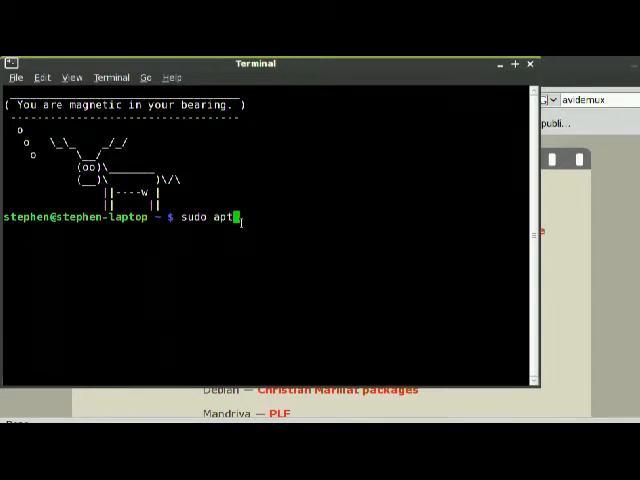
{"action": "type", "text": "-get"}
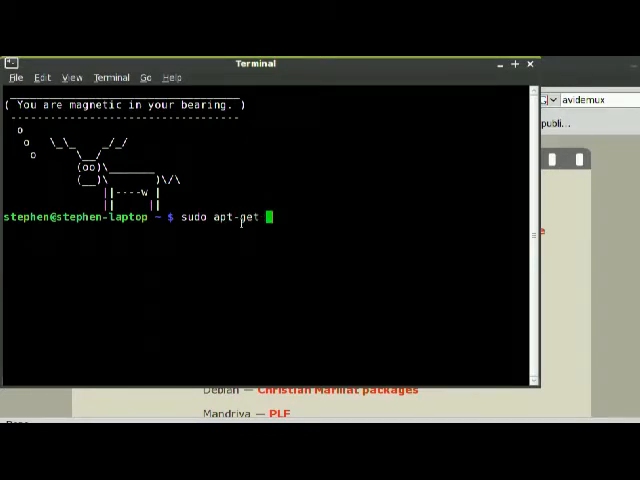
{"action": "type", "text": "install"}
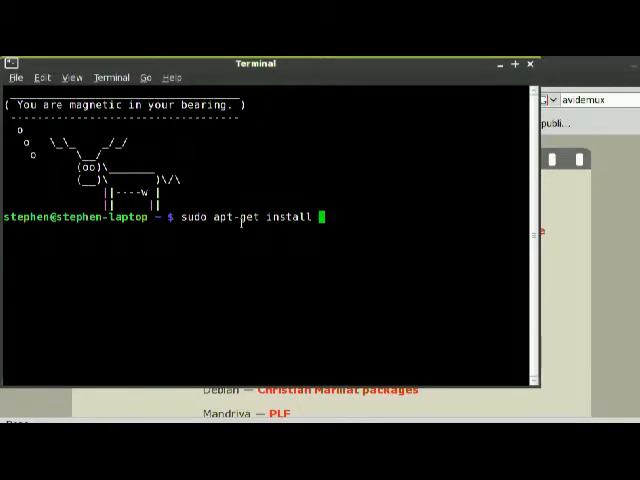
{"action": "type", "text": "avide"}
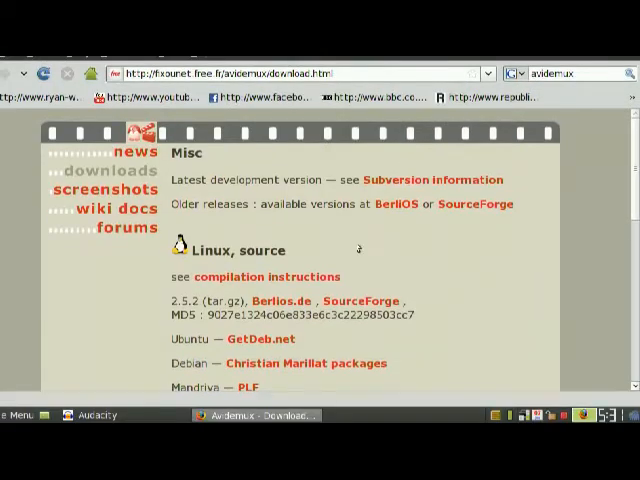
Step: Minimize Firefox so the desktop is showing
{"action": "left_click", "coordinate": [98, 416]}
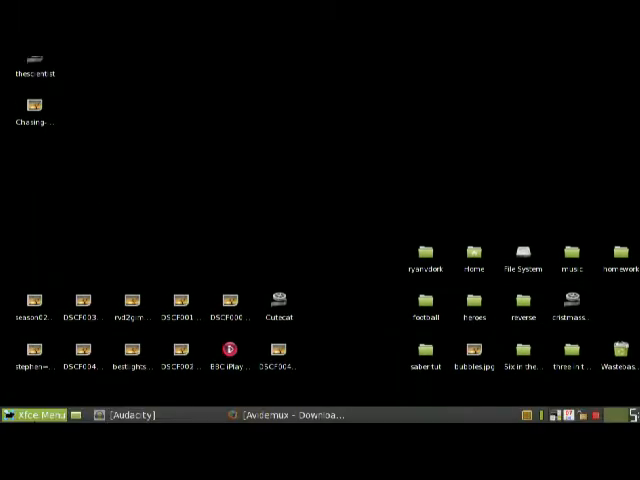
Step: Launch Avidemux from the desktop
{"action": "left_click", "coordinate": [36, 414]}
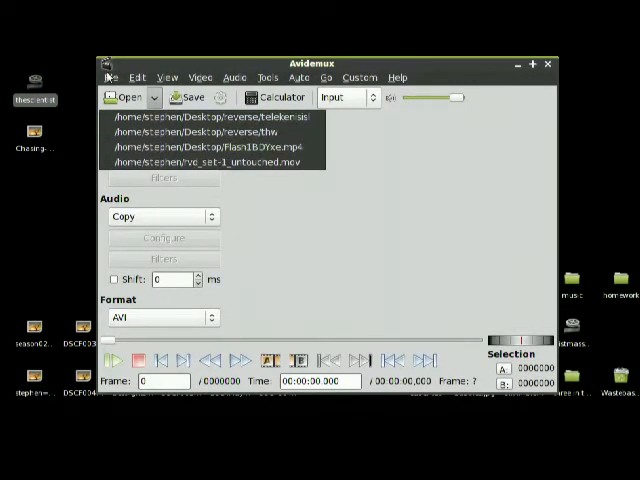
Step: Load the video thescientist from the Desktop, accepting safe mode for its H.264 stream
{"action": "left_click", "coordinate": [108, 76]}
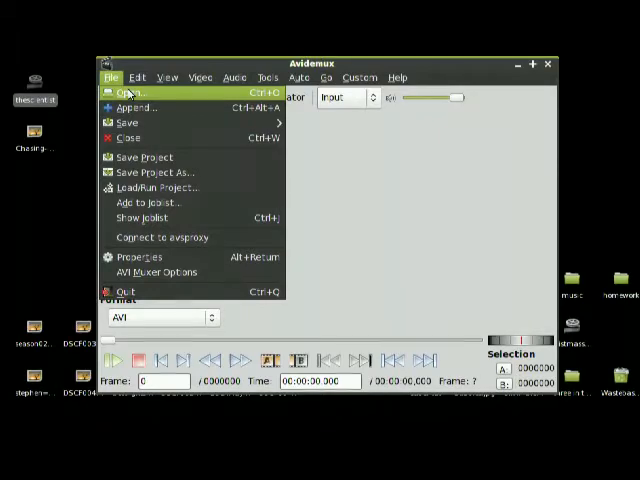
{"action": "left_click", "coordinate": [120, 92]}
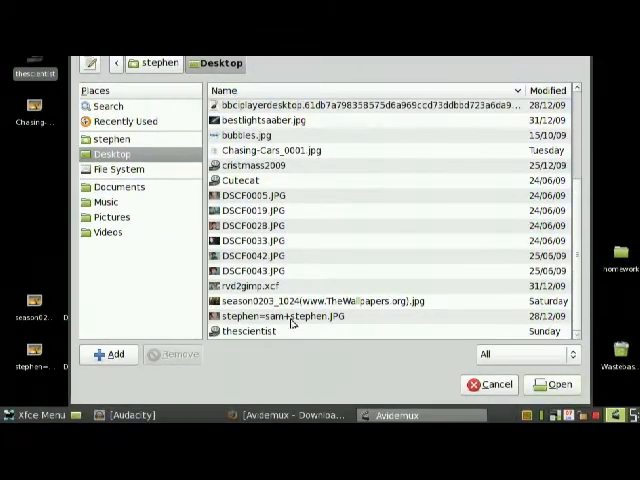
{"action": "left_click", "coordinate": [552, 384]}
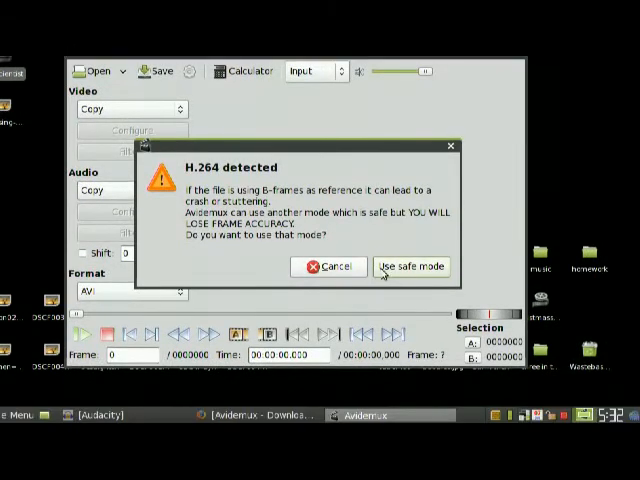
{"action": "left_click", "coordinate": [412, 268]}
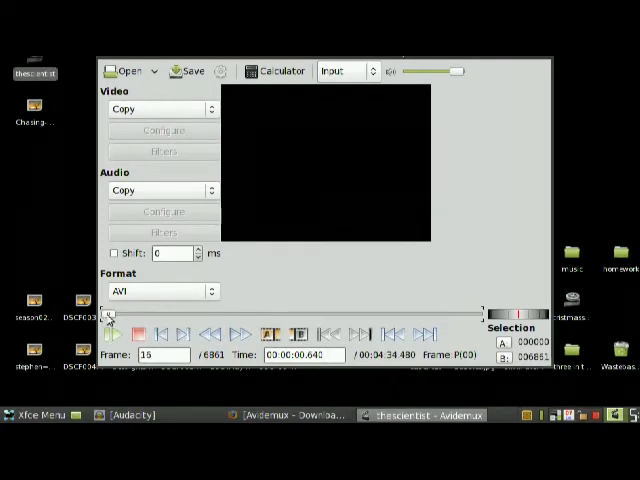
Step: Set the preview display mode to Side so input and output frames appear together
{"action": "left_click", "coordinate": [112, 334]}
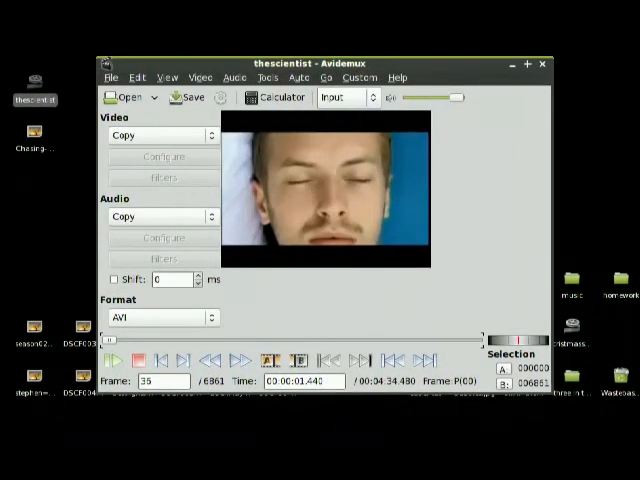
{"action": "left_click", "coordinate": [344, 96]}
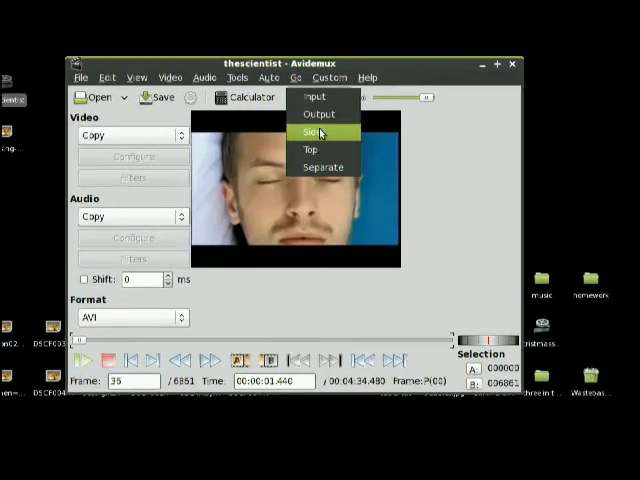
{"action": "left_click", "coordinate": [312, 132]}
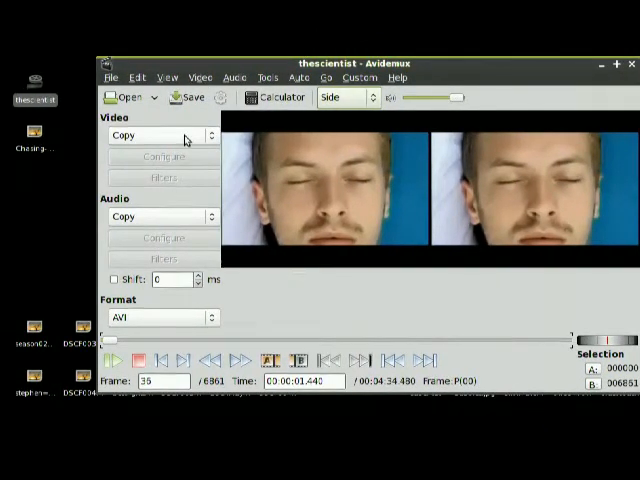
Step: Choose MPEG-4 AVC (x264) as the output video codec instead of Copy
{"action": "left_click", "coordinate": [164, 136]}
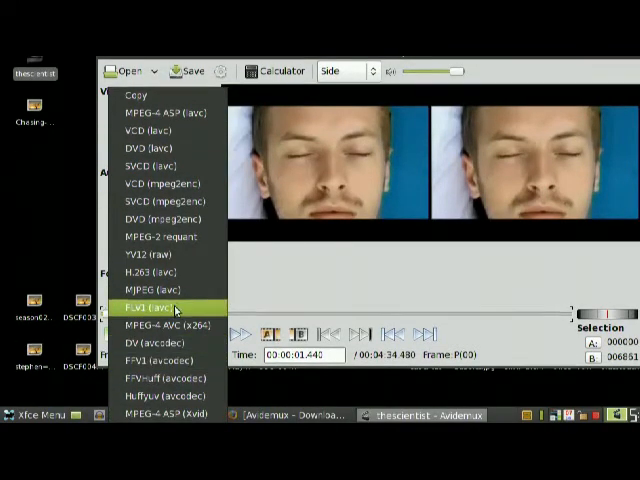
{"action": "mouse_move", "coordinate": [160, 328]}
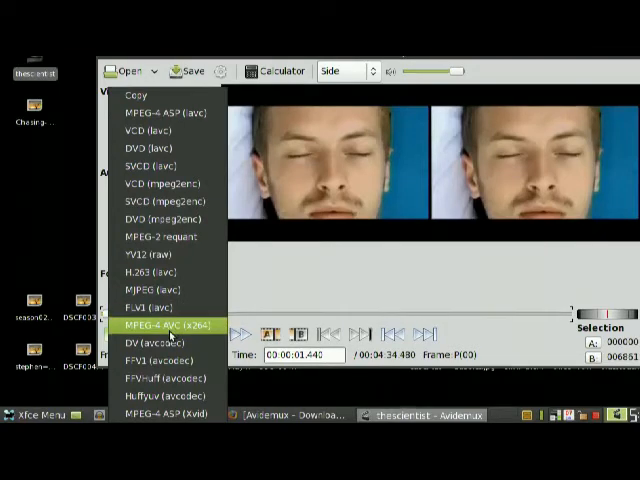
{"action": "left_click", "coordinate": [156, 326]}
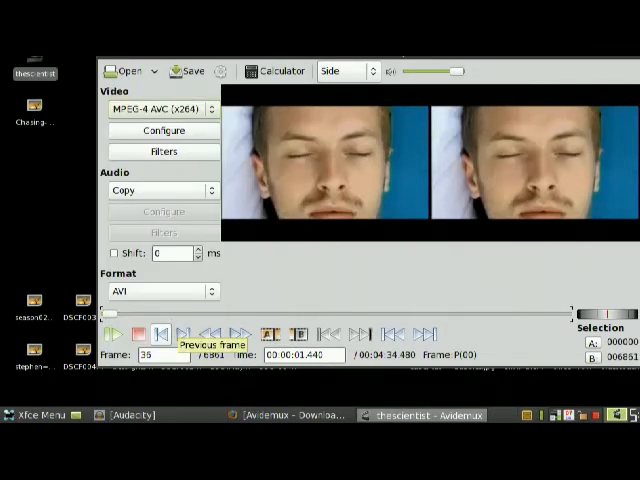
{"action": "left_click", "coordinate": [164, 152]}
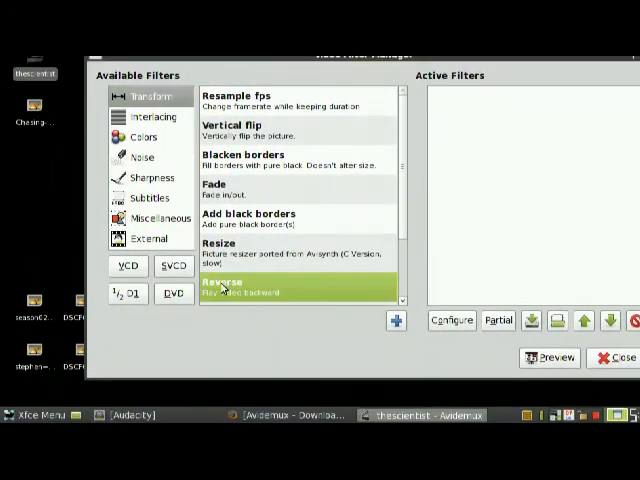
Step: Add the Reverse filter from Transform so the video plays backwards
{"action": "left_click", "coordinate": [616, 356]}
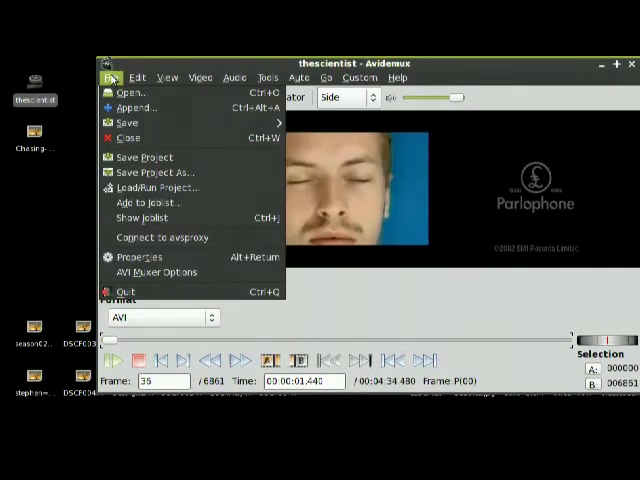
{"action": "mouse_move", "coordinate": [126, 122]}
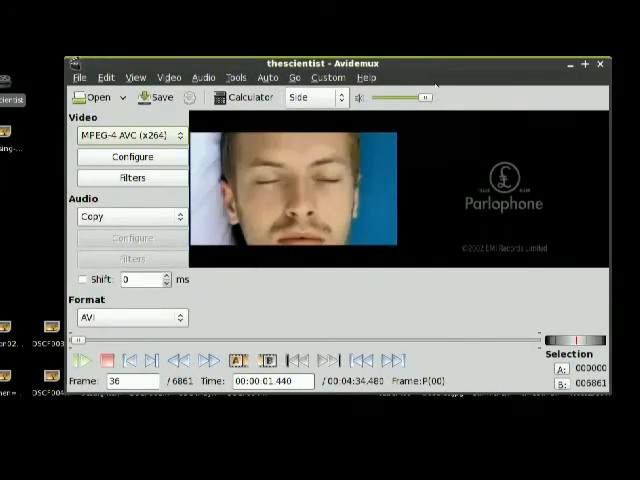
{"action": "mouse_move", "coordinate": [484, 98]}
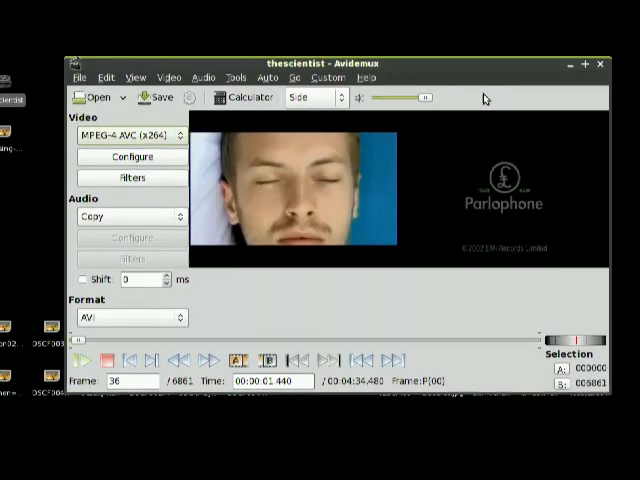
{"action": "mouse_move", "coordinate": [486, 98]}
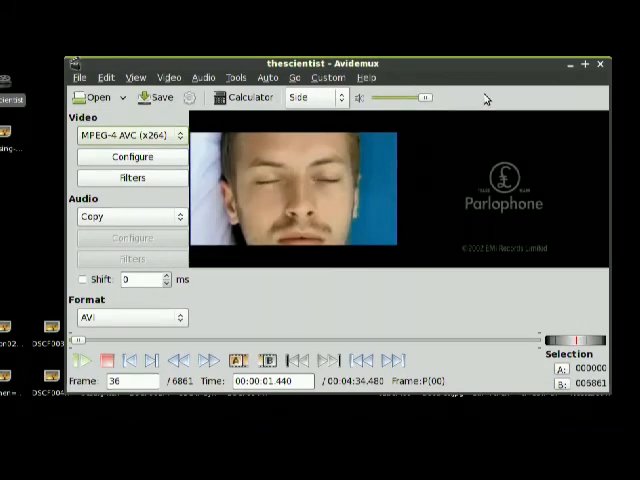